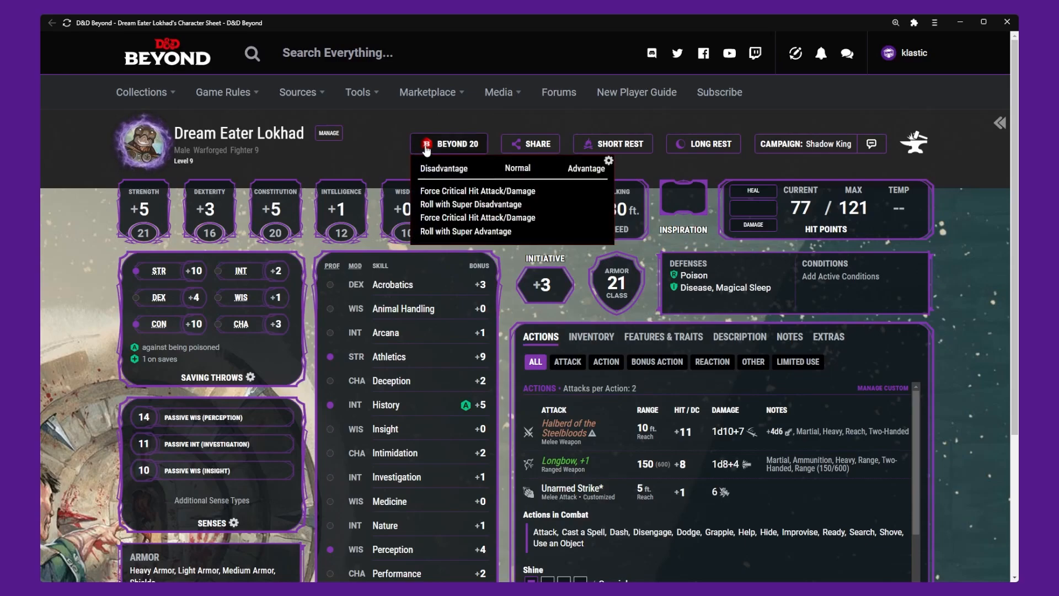
Step: Open Beyond 20 Quick Settings and expand More Options to the full settings list
left_click(607, 161)
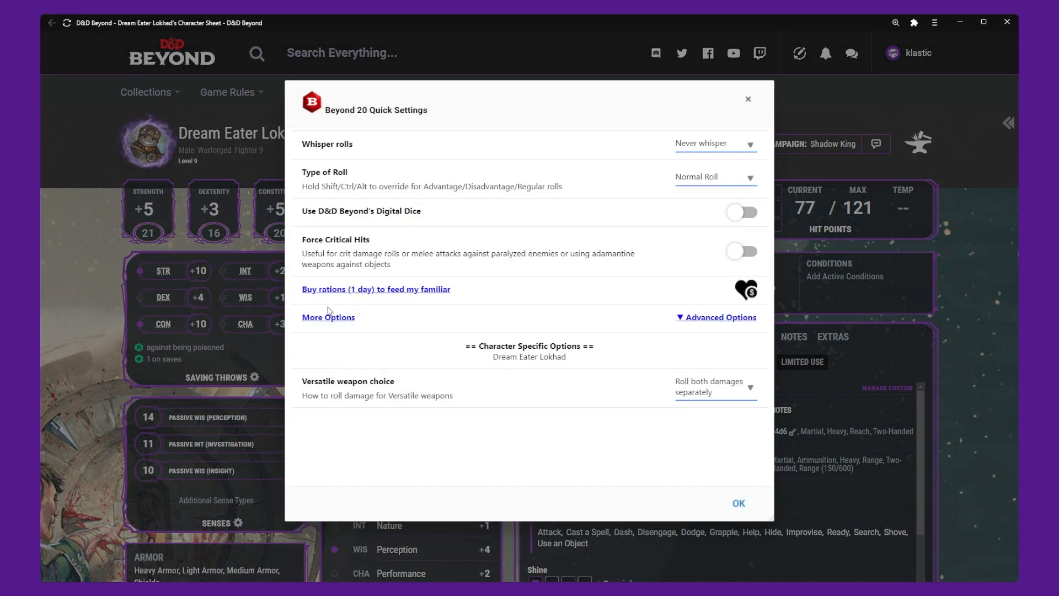
left_click(329, 316)
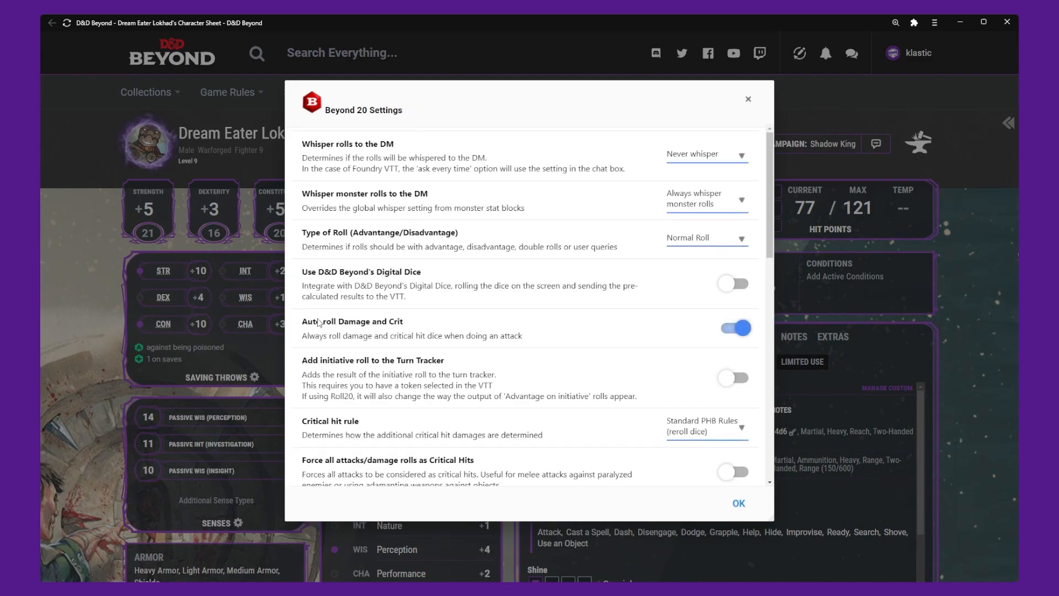
scroll("down", 3)
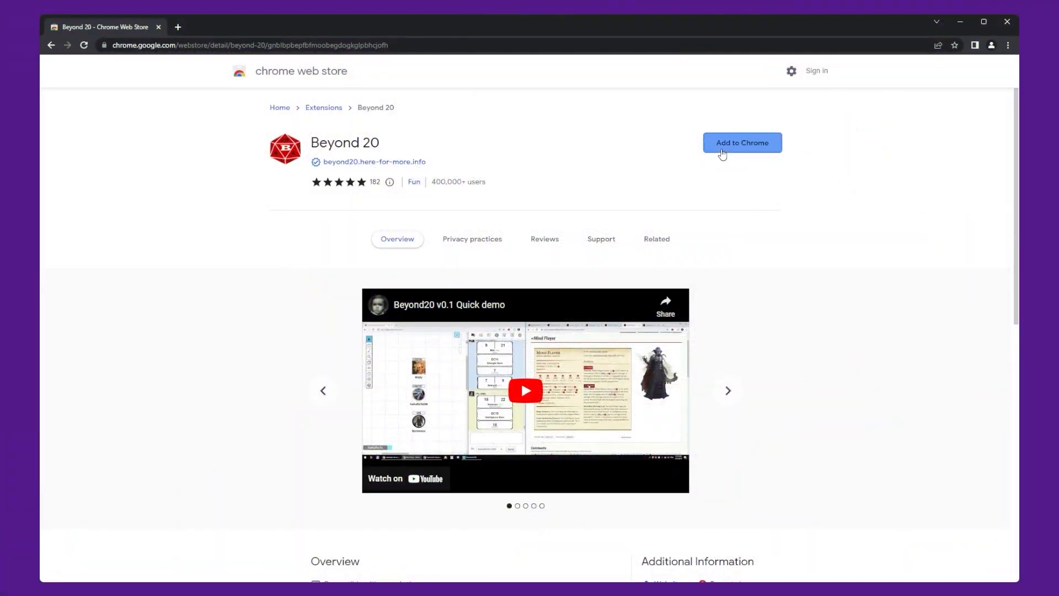
Step: Add the Beyond 20 extension to Chrome from its Web Store listing
left_click(741, 142)
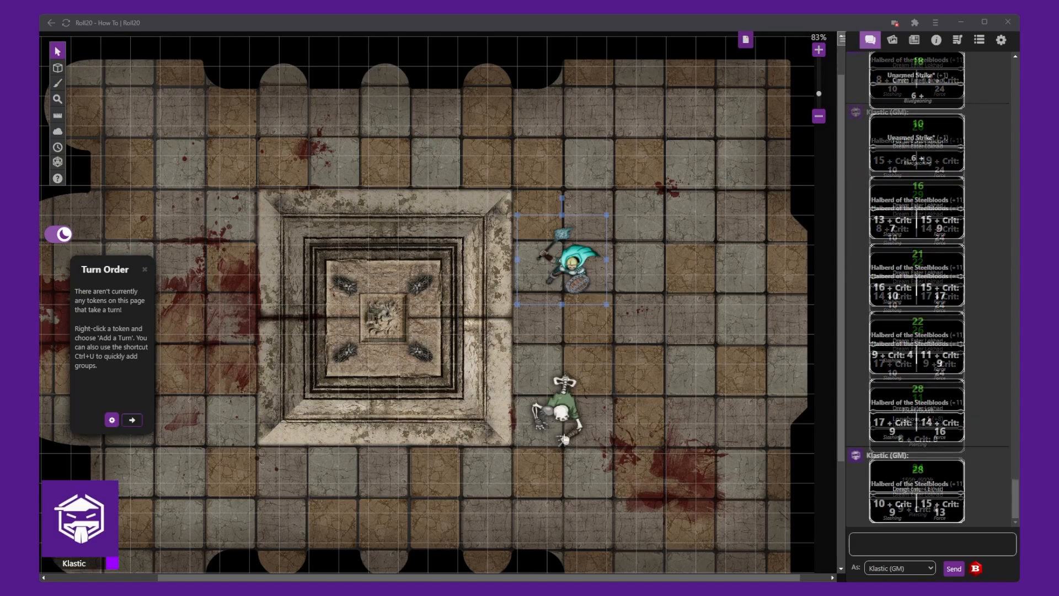
scroll("down", 3)
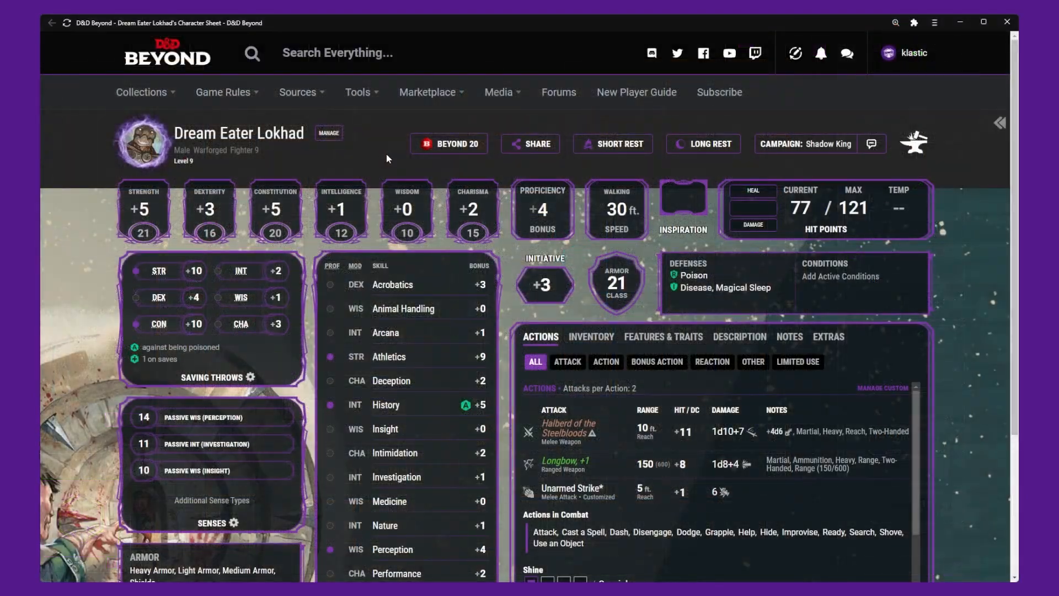
Step: Set the Beyond 20 critical hit rule to Homebrew: Perfect rolls
left_click(449, 143)
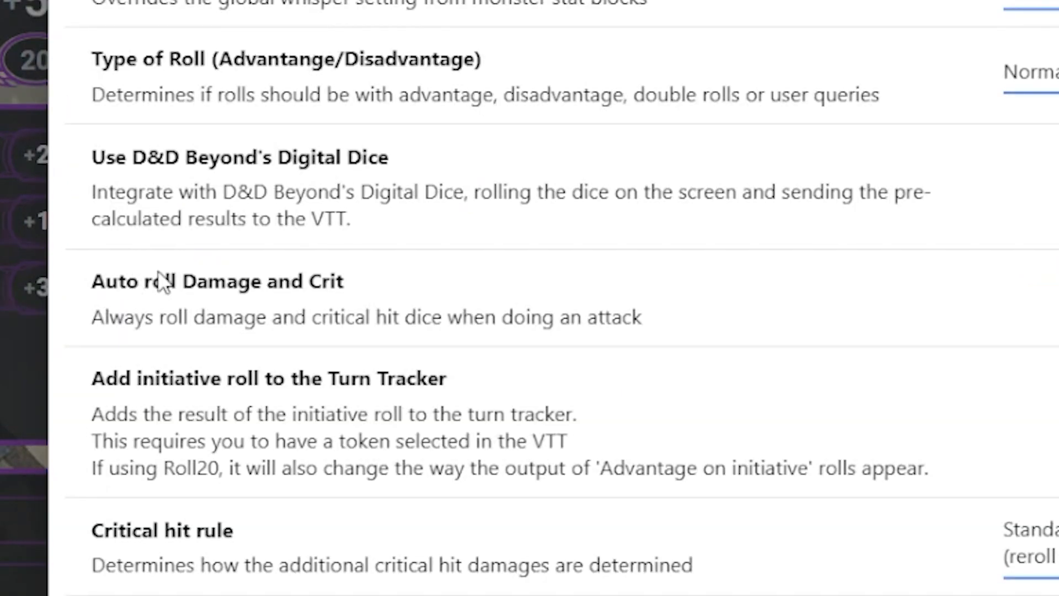
scroll("down", 3)
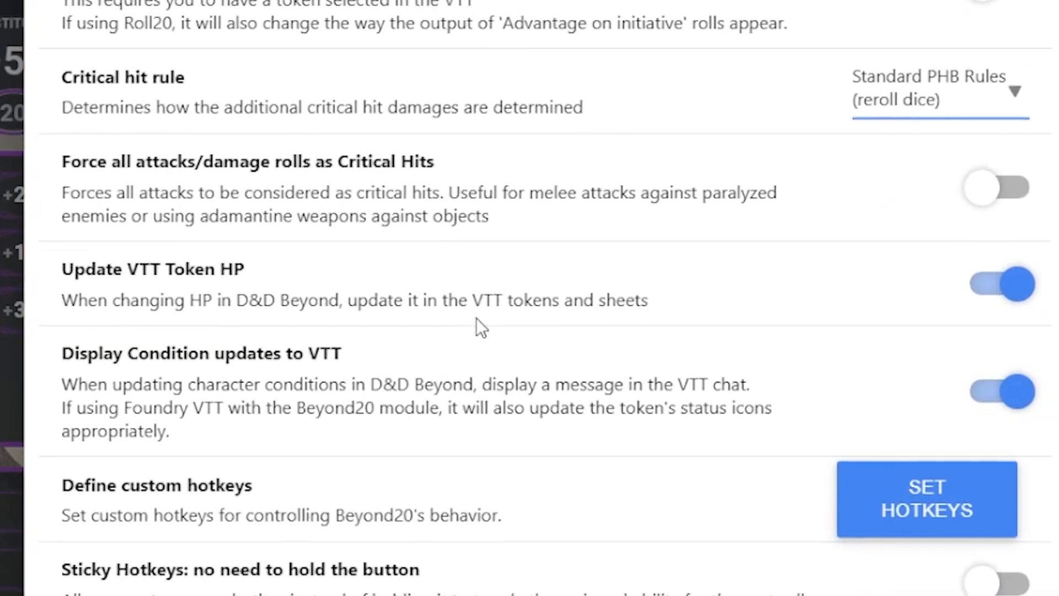
left_click(938, 93)
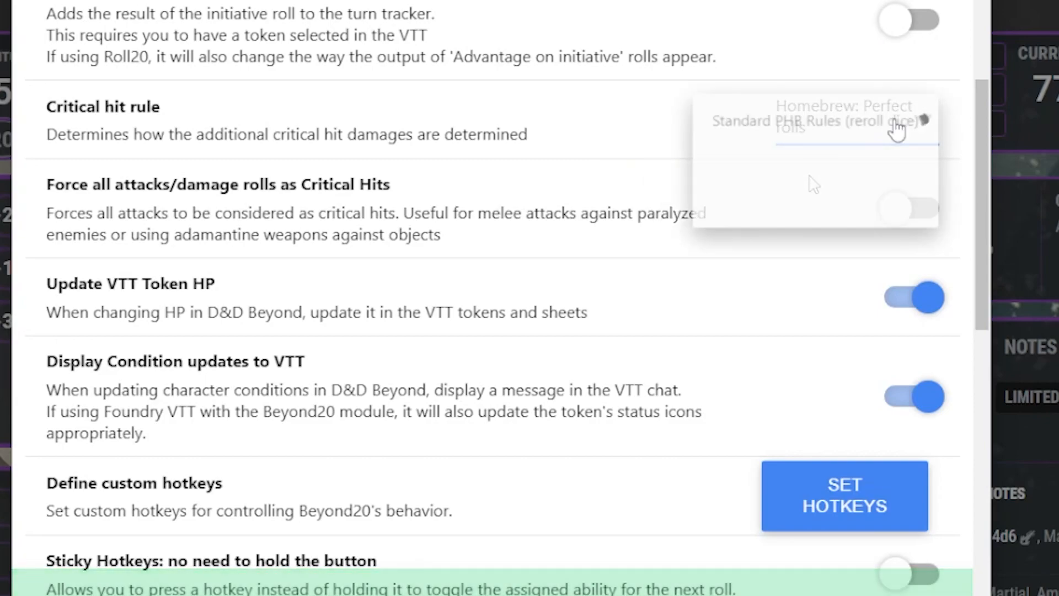
left_click(844, 120)
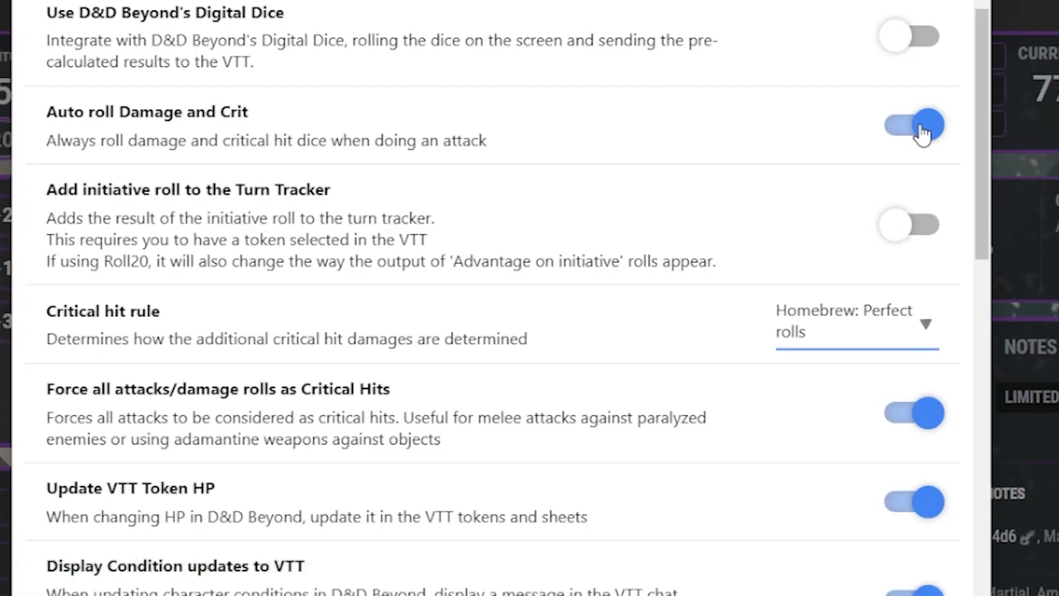
Step: Toggle Force all attacks as Critical Hits several times, leaving it off
scroll("down", 3)
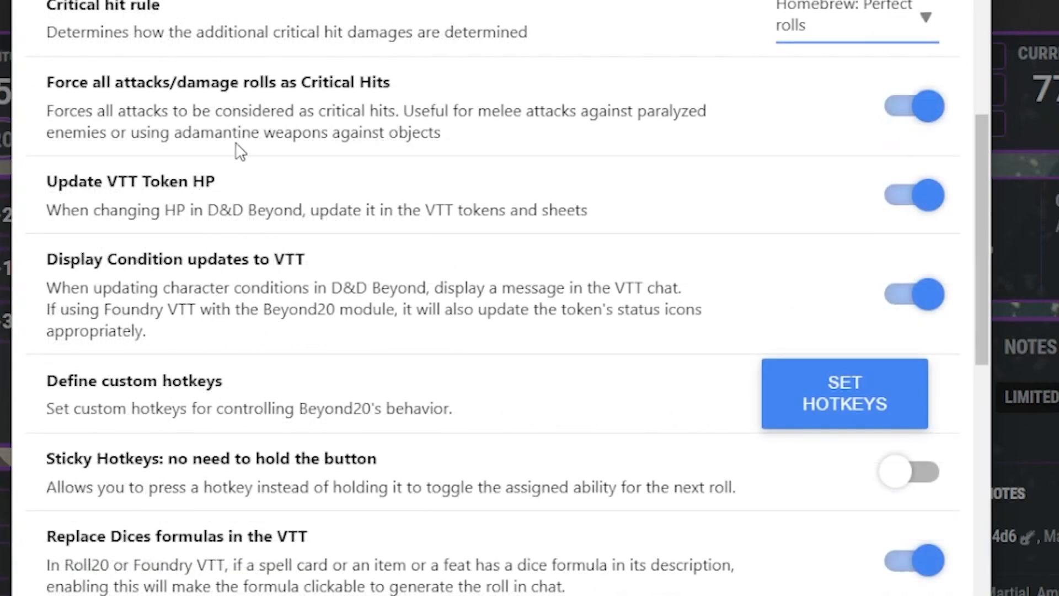
mouse_move(651, 149)
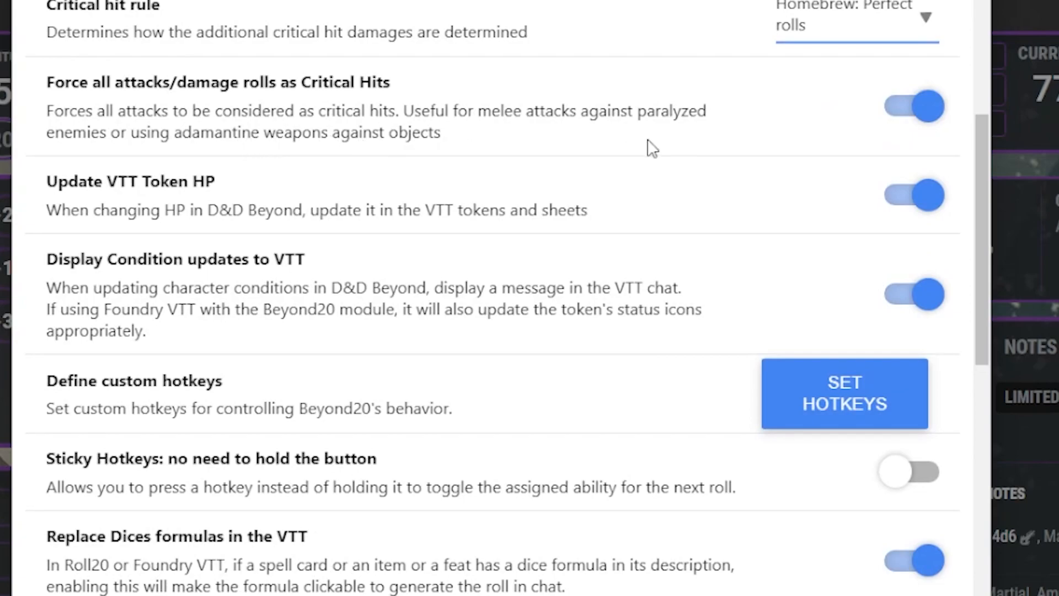
left_click(914, 106)
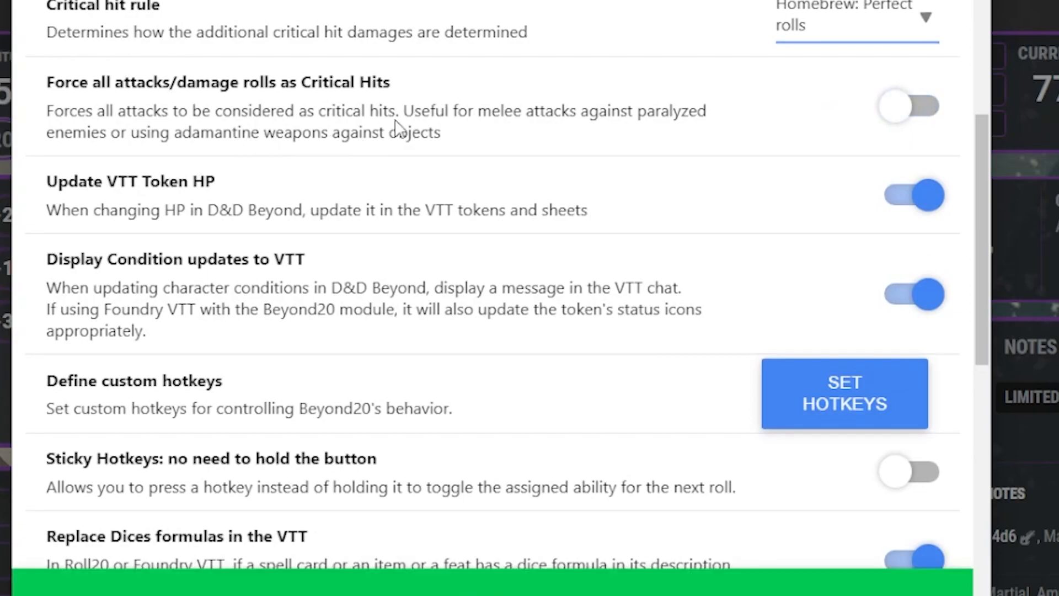
left_click(908, 106)
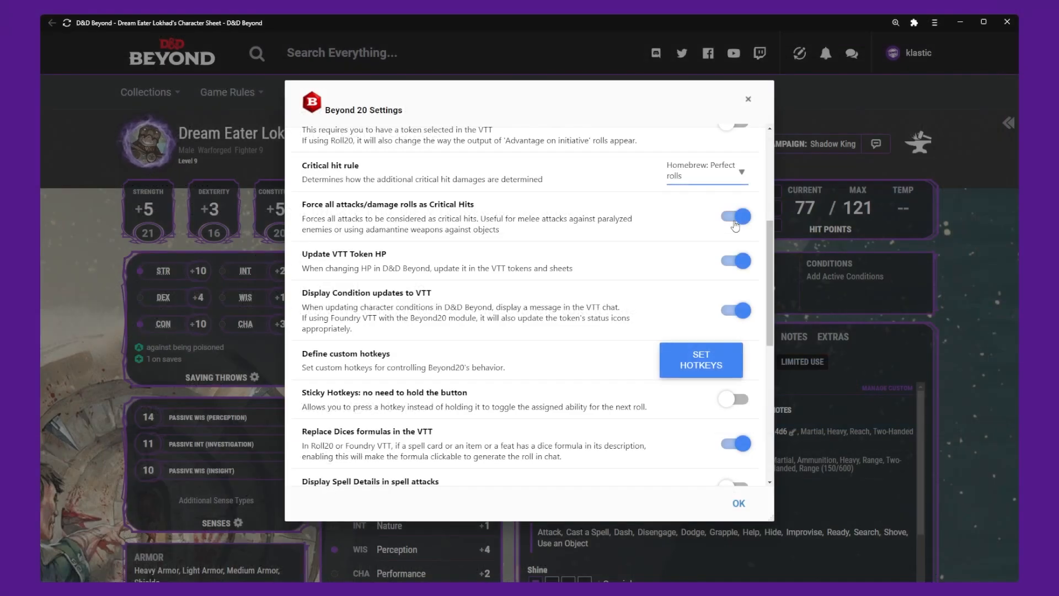
left_click(735, 218)
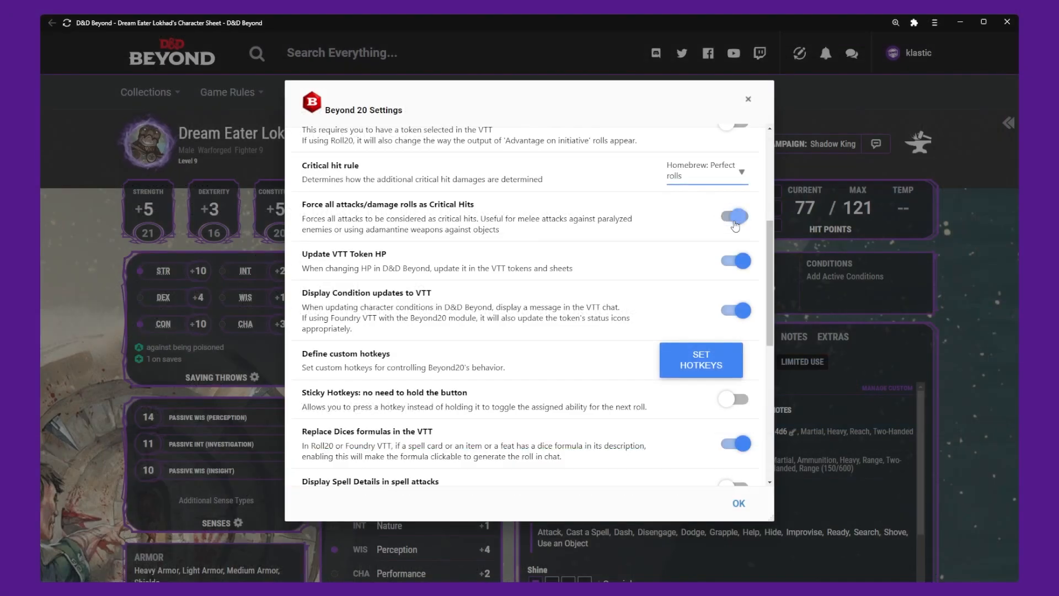
left_click(733, 217)
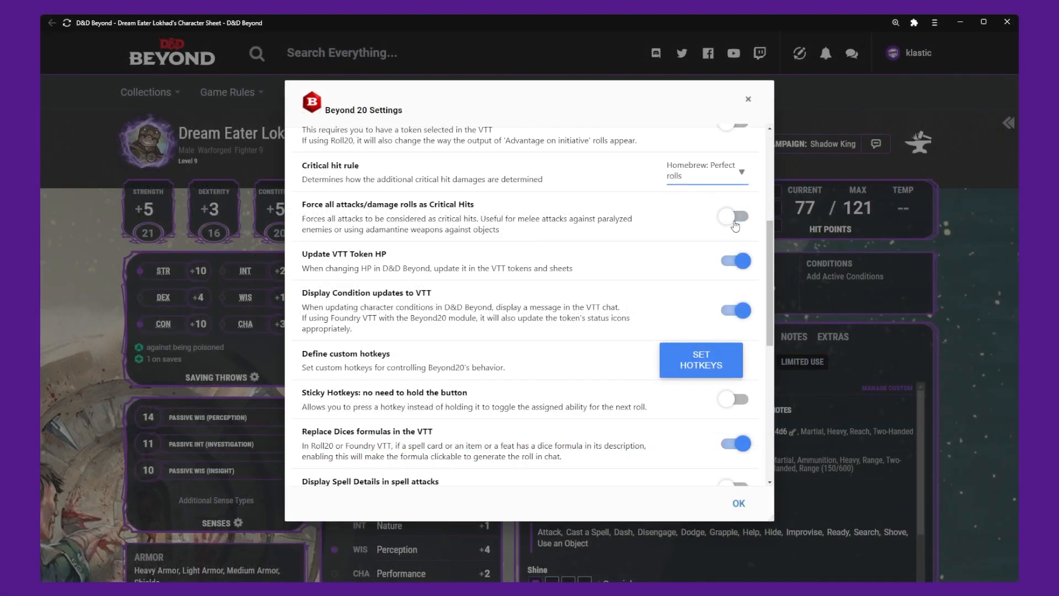
left_click(735, 218)
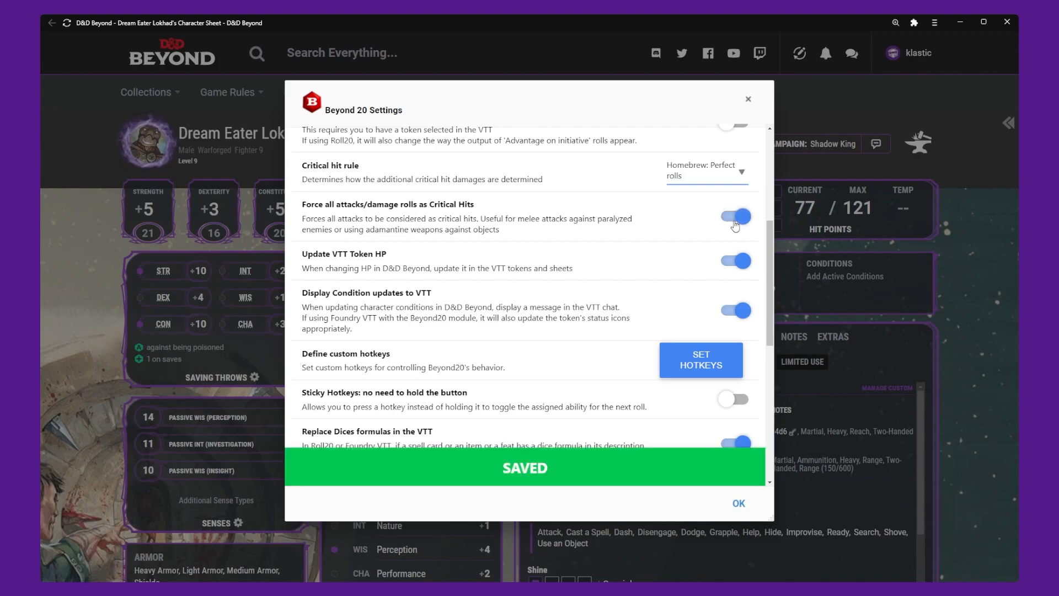
left_click(735, 216)
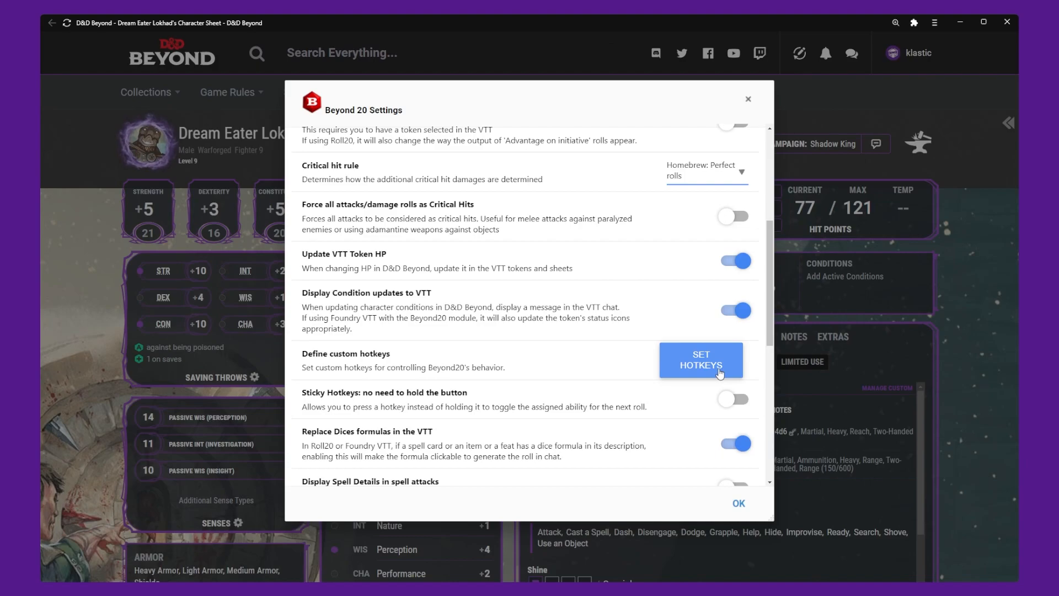
Step: Open the Beyond20 Hotkey Manager via SET HOTKEYS
left_click(700, 360)
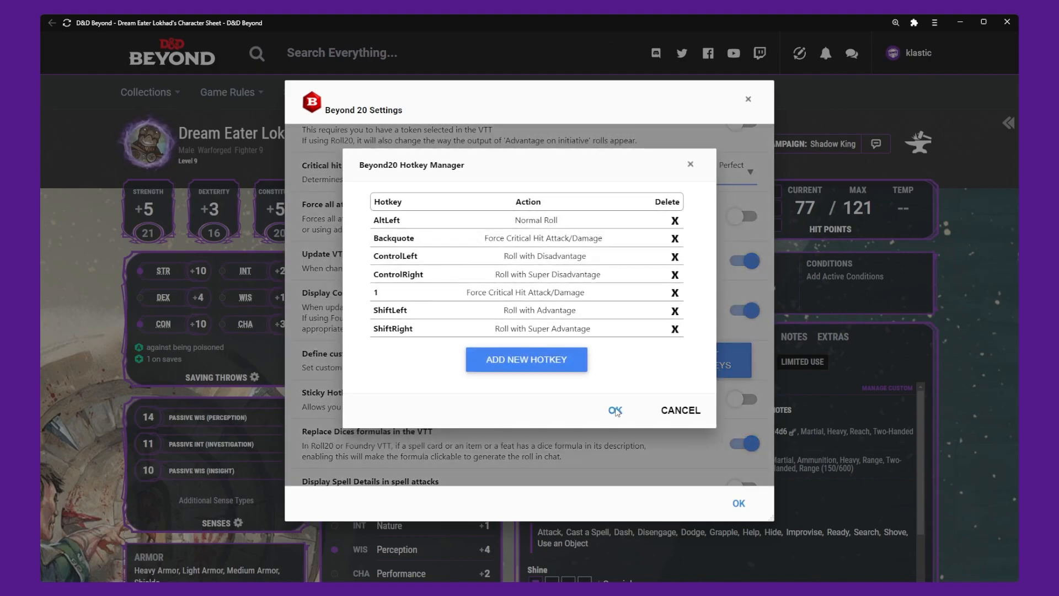
mouse_move(619, 412)
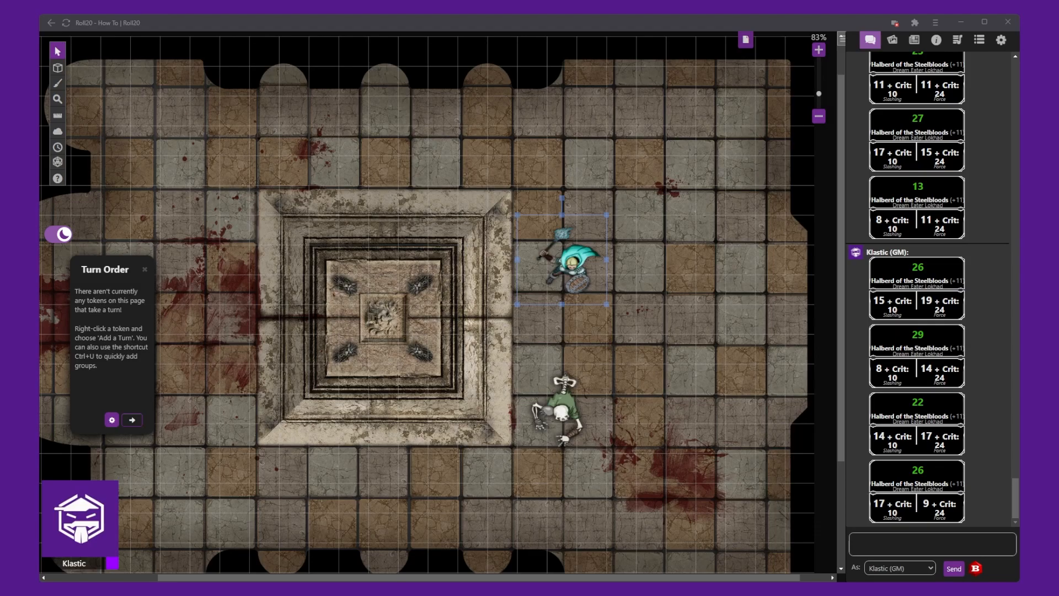
Step: Scroll the Roll20 chat log to review the Halberd and Longbow crit results
scroll("down", 3)
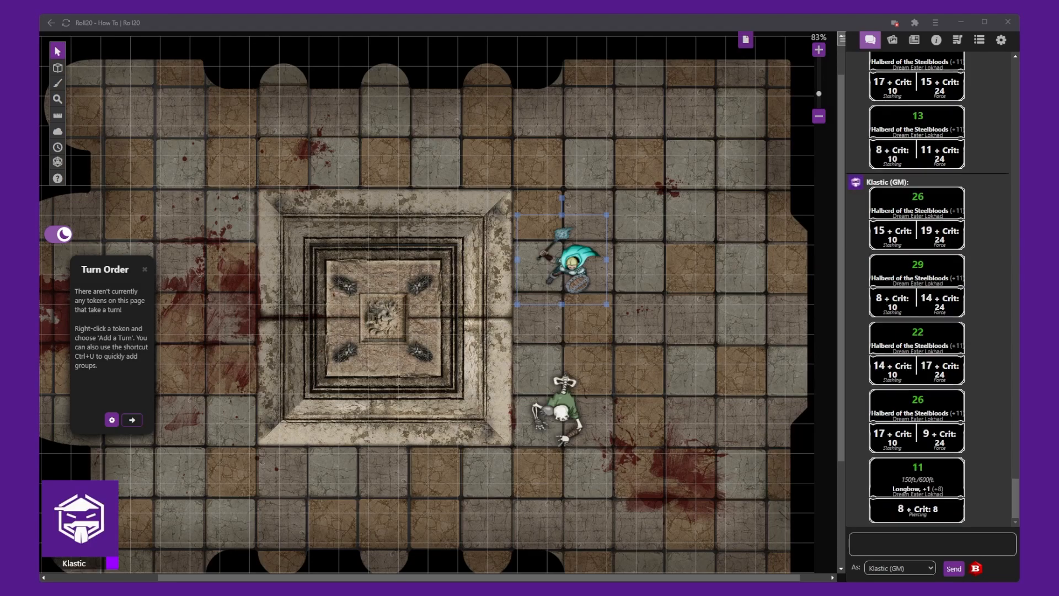
scroll("down", 3)
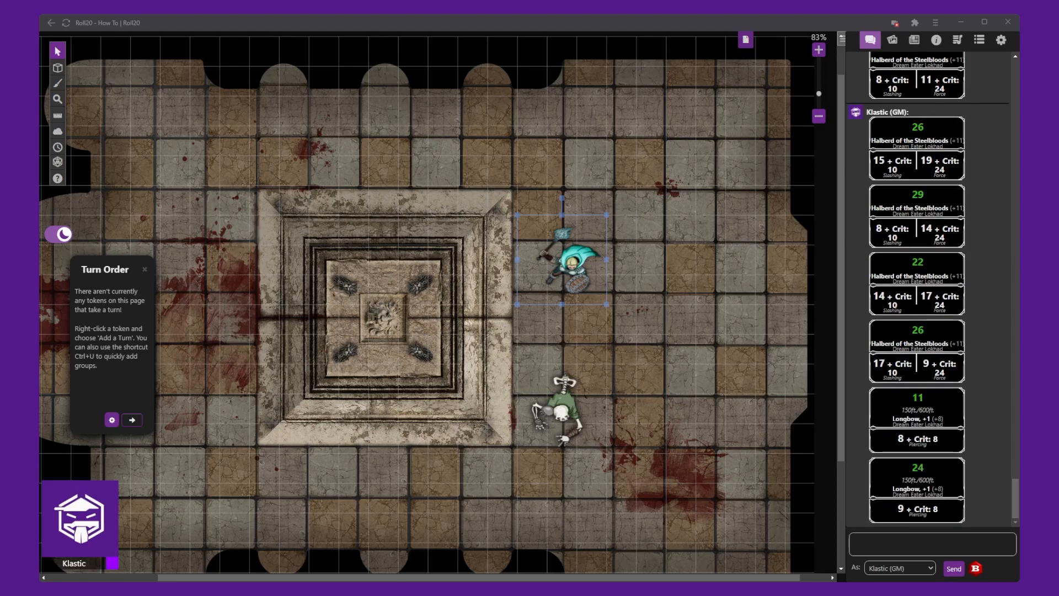
scroll("down", 3)
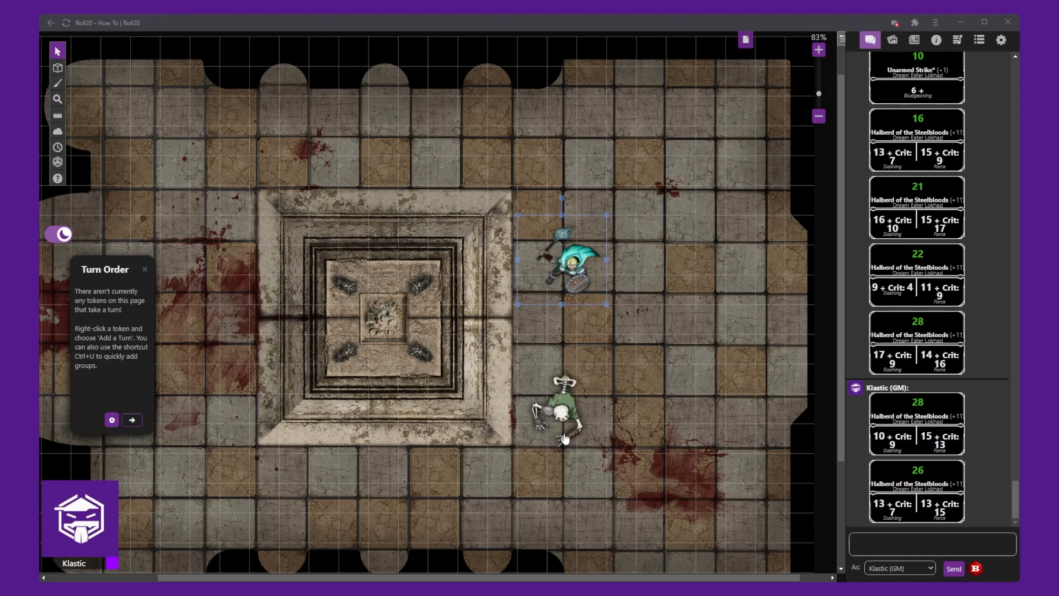
scroll("down", 3)
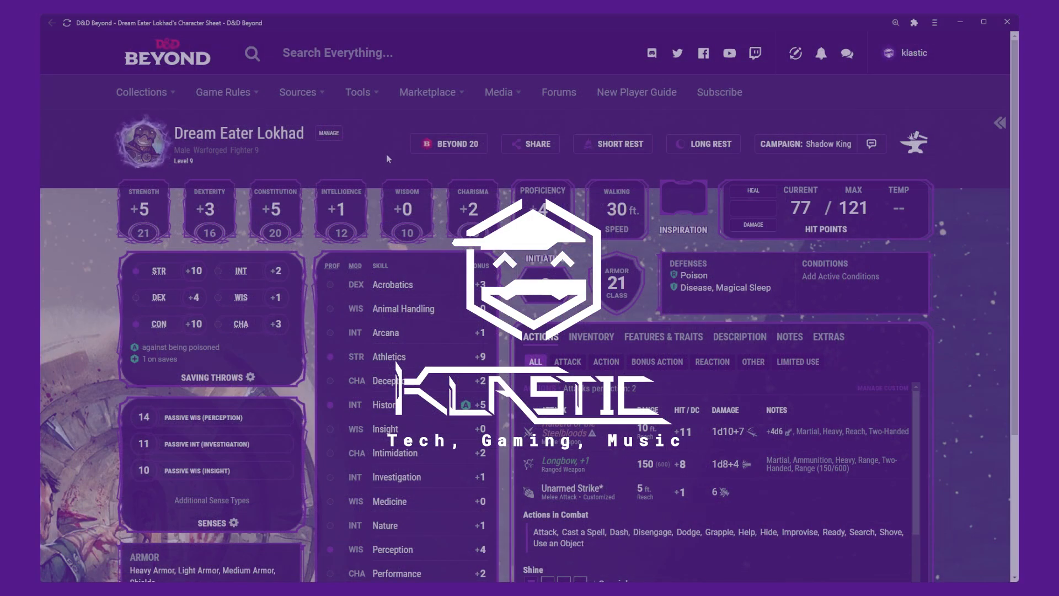
Step: Reopen the full Beyond 20 settings, showing the Standard PHB critical hit rule
left_click(449, 143)
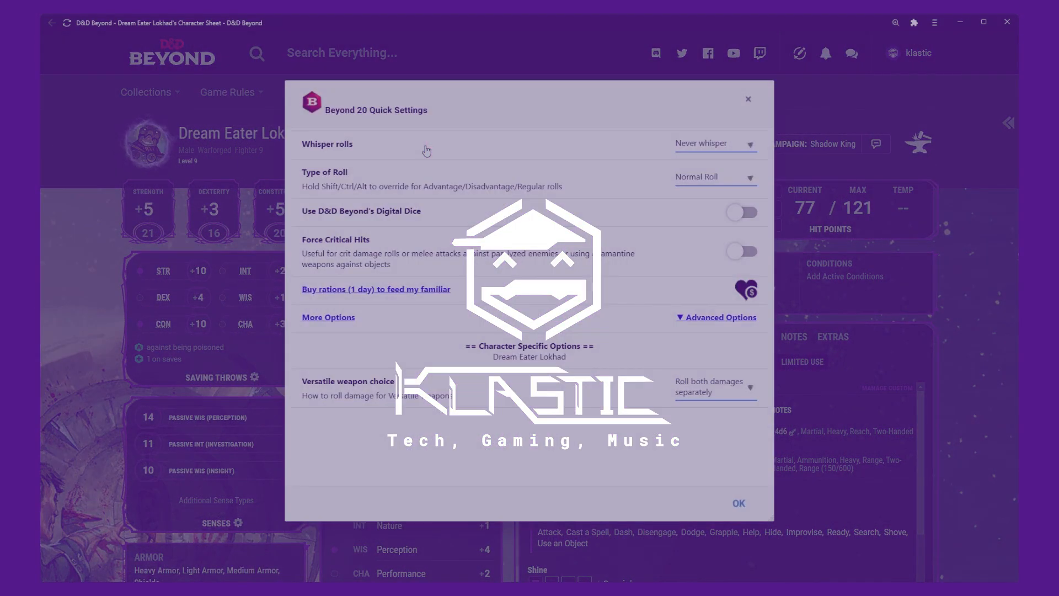
left_click(328, 318)
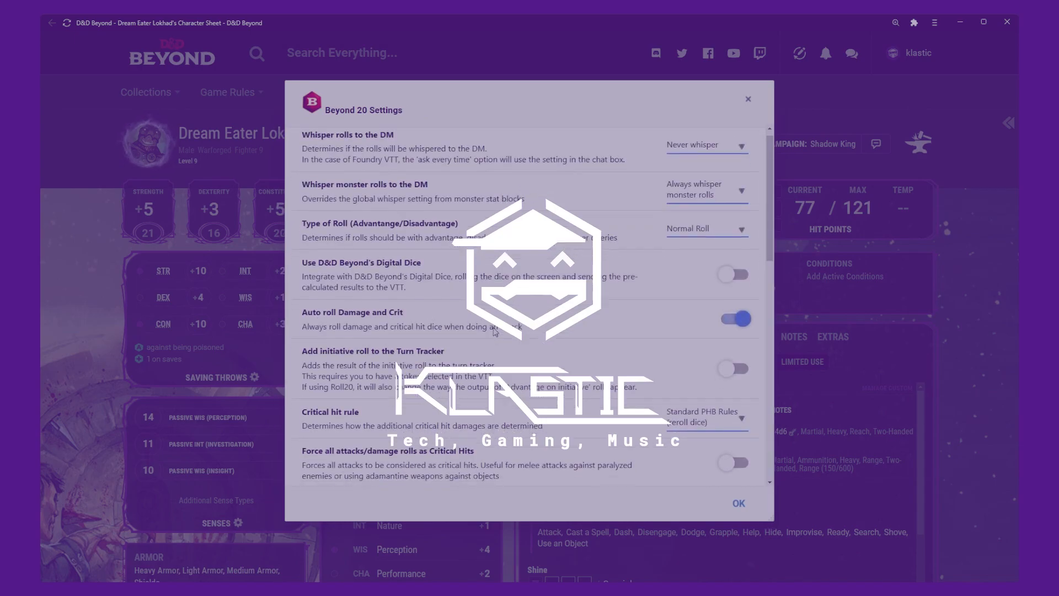
scroll("down", 3)
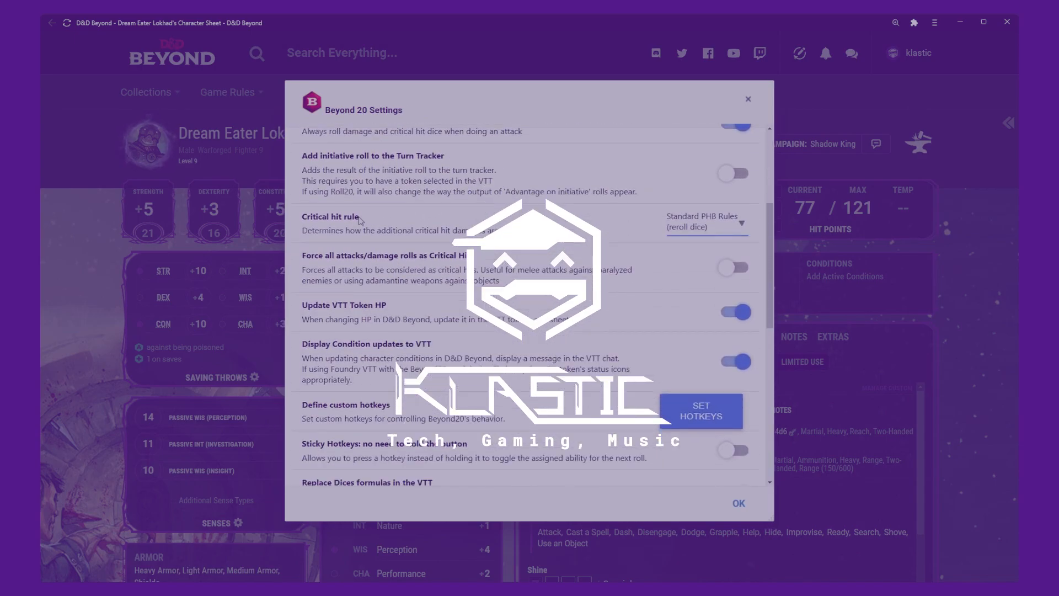